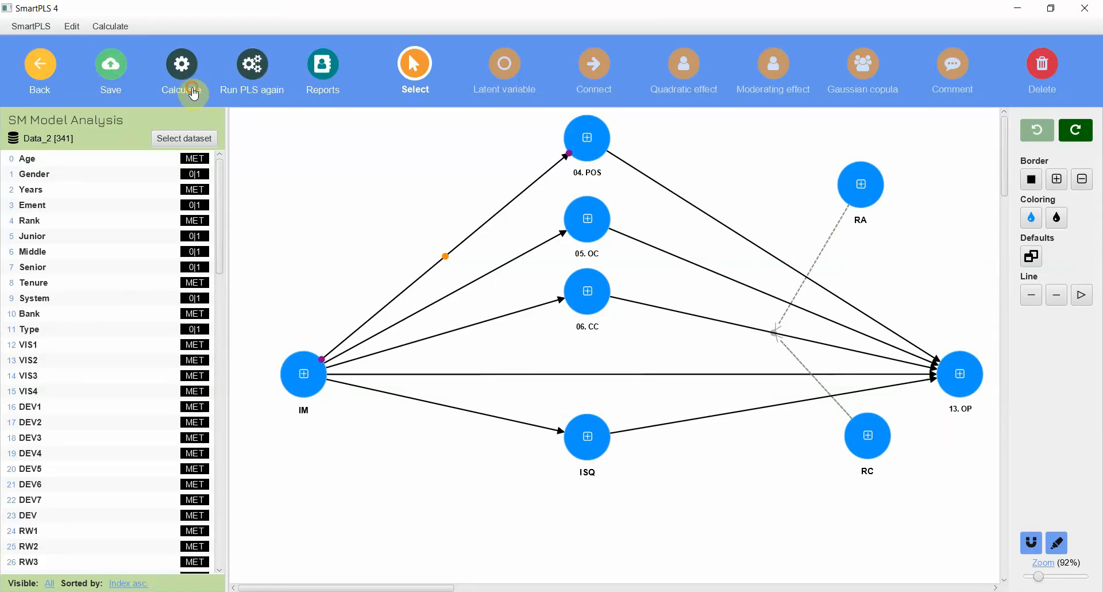
Step: Start a PLSpredict calculation with 10 folds, 10 repetitions and path weighting
{"action": "left_click", "coordinate": [180, 63]}
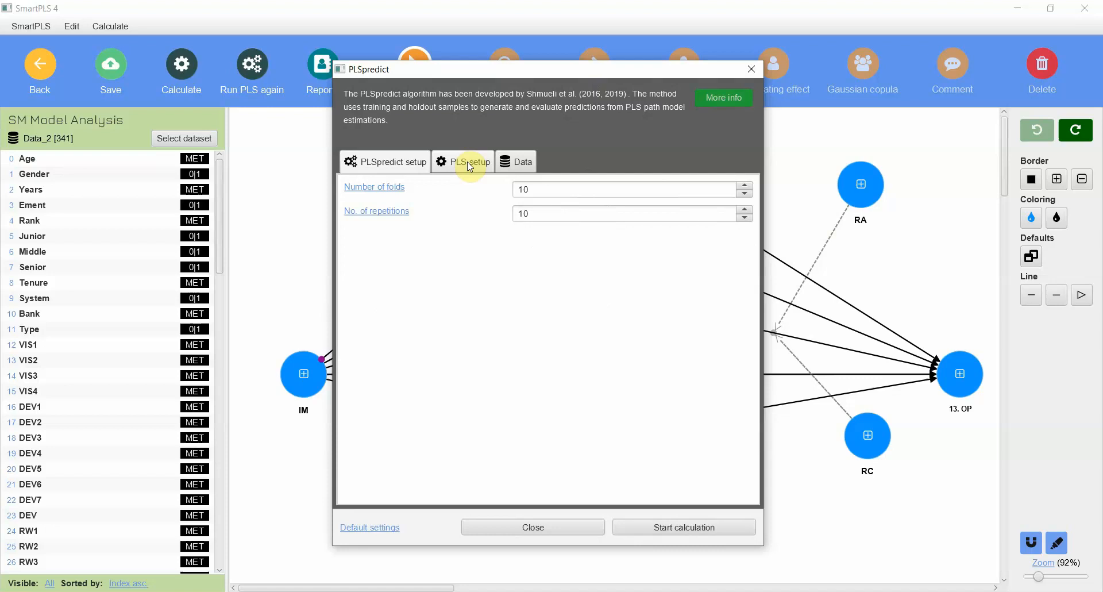
{"action": "left_click", "coordinate": [470, 161]}
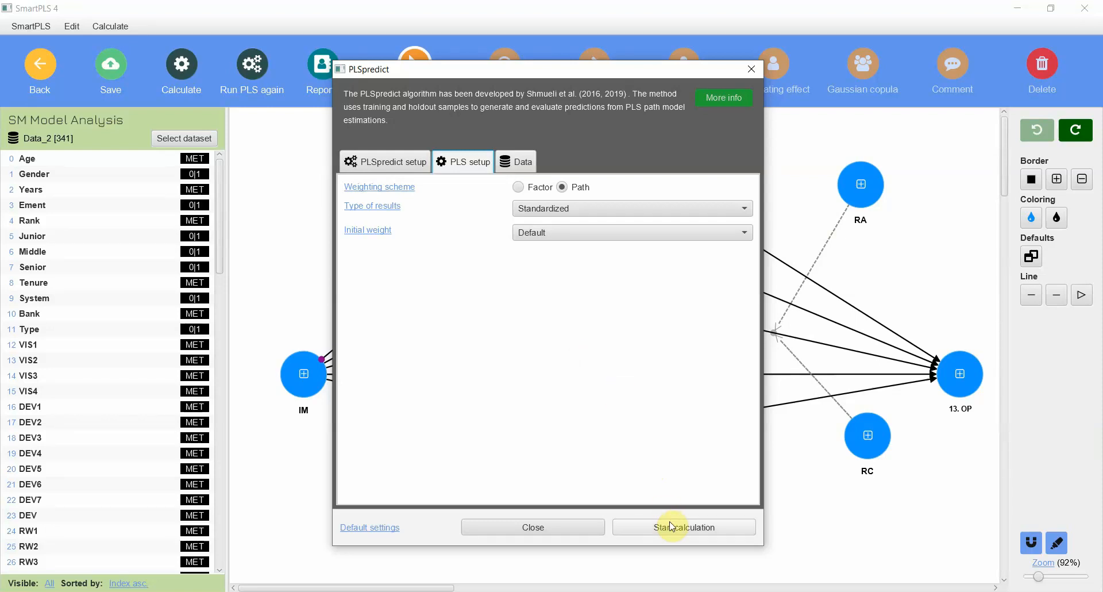
{"action": "left_click", "coordinate": [682, 527]}
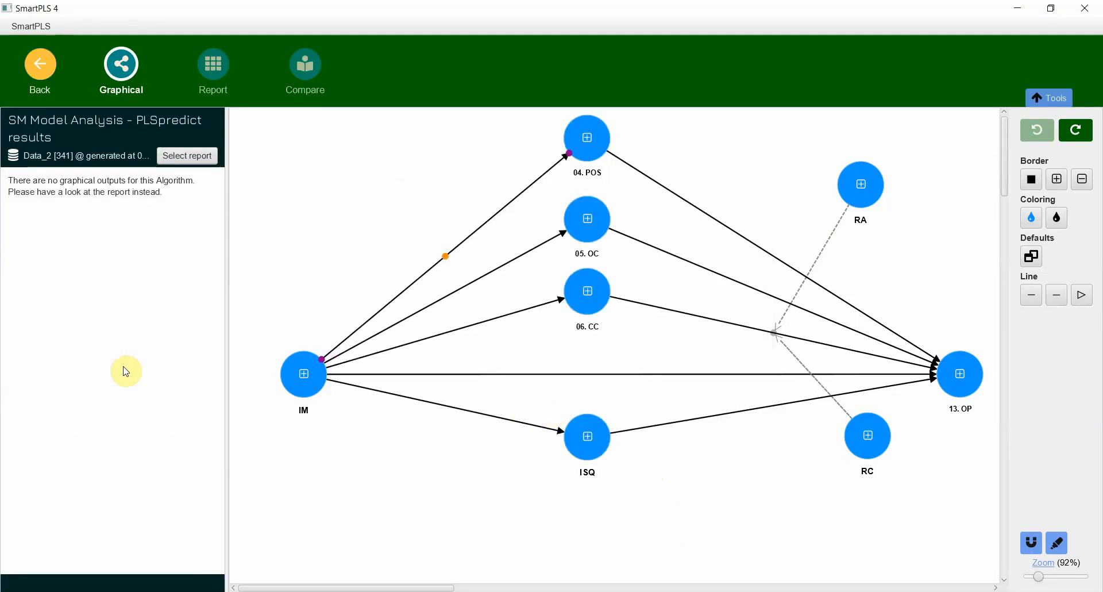
Step: Show the LV prediction summary with Q²predict, RMSE and MAE for POS, OC, CC, OP and ISQ
{"action": "left_click", "coordinate": [212, 70]}
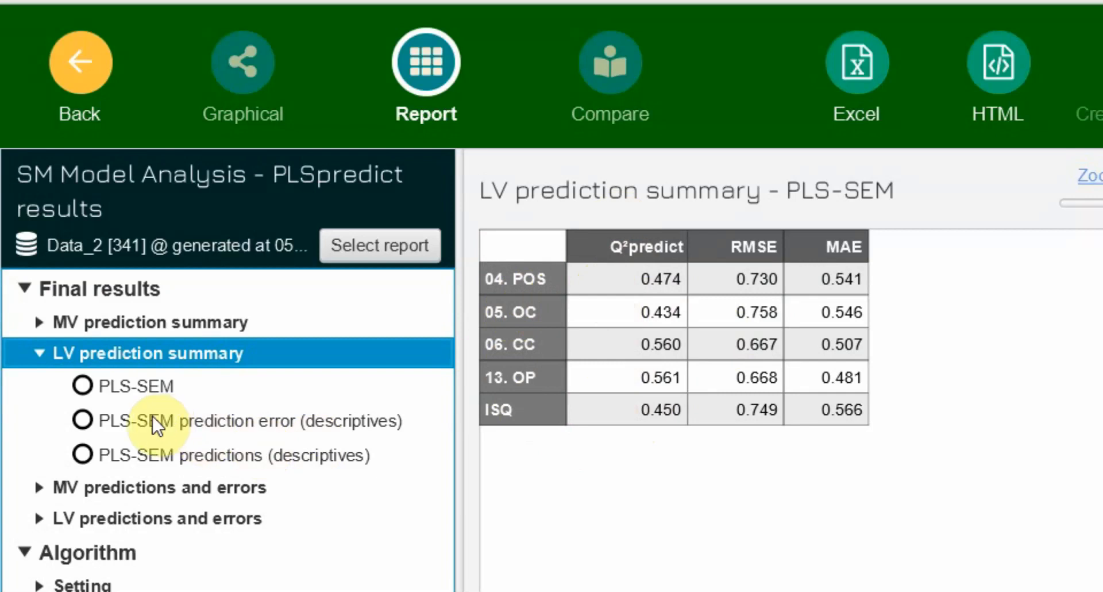
{"action": "mouse_move", "coordinate": [566, 440]}
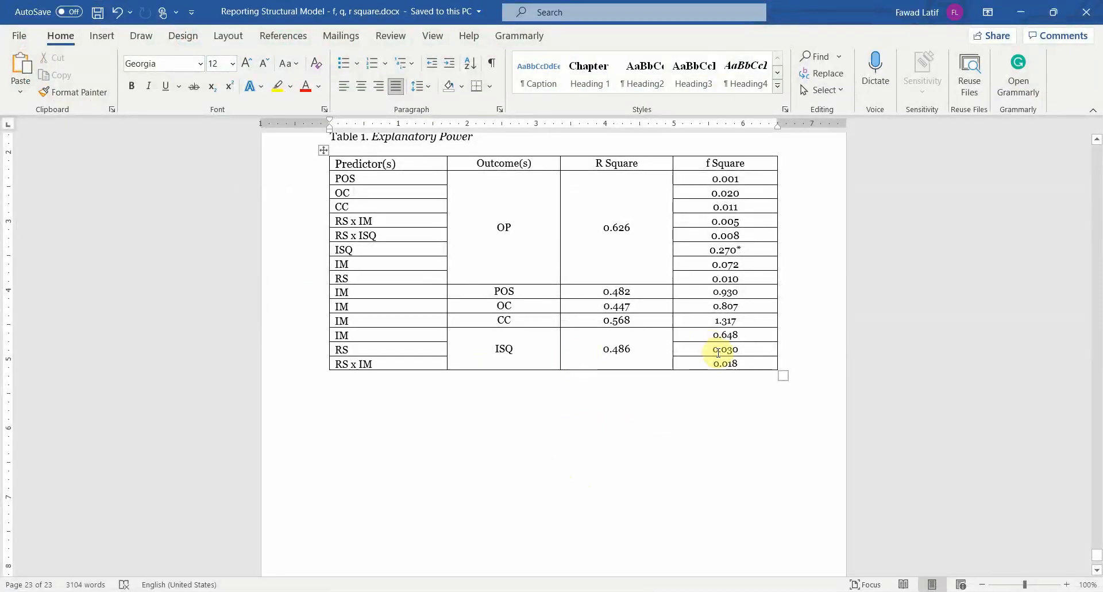
Step: Append the sentence that endogenous constructs' Q2 values exceed 0, hence predictive relevance
{"action": "left_click", "coordinate": [408, 168]}
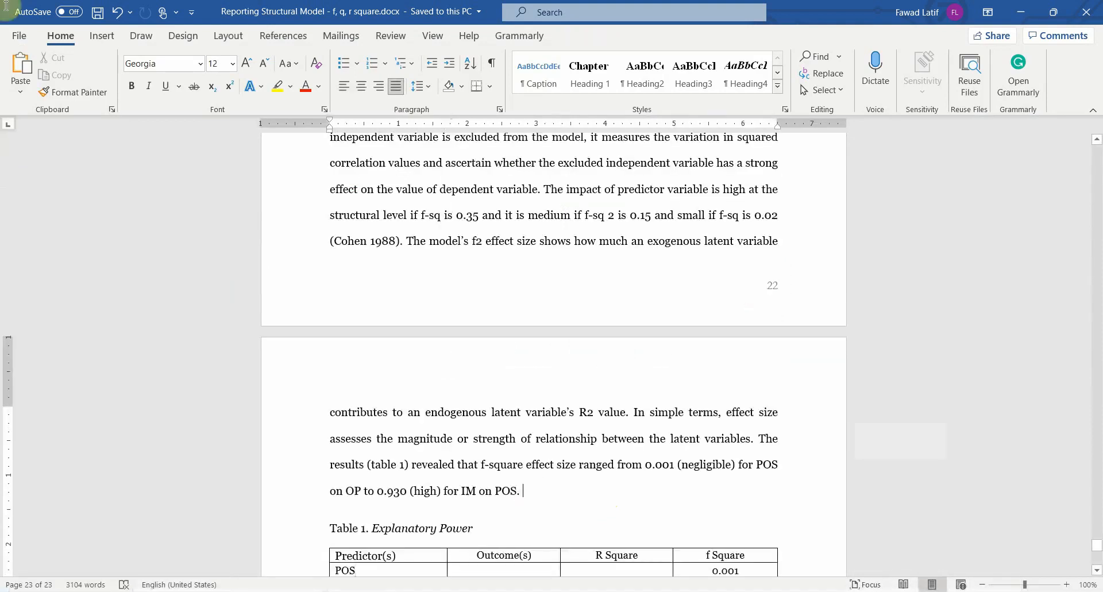
{"action": "type", "text": "Finall"}
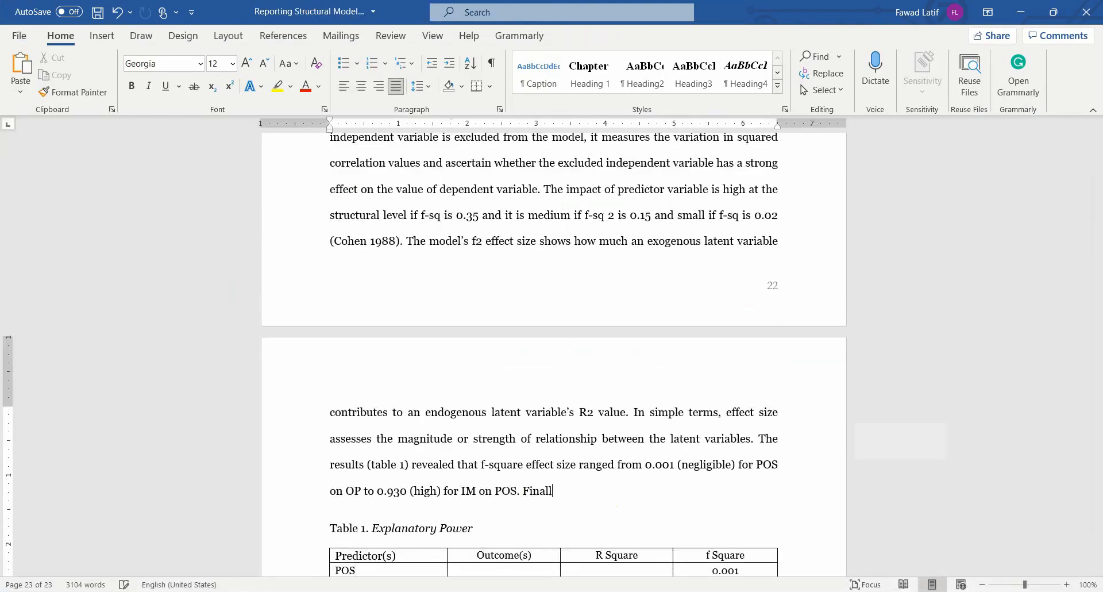
{"action": "type", "text": "y, the Q"}
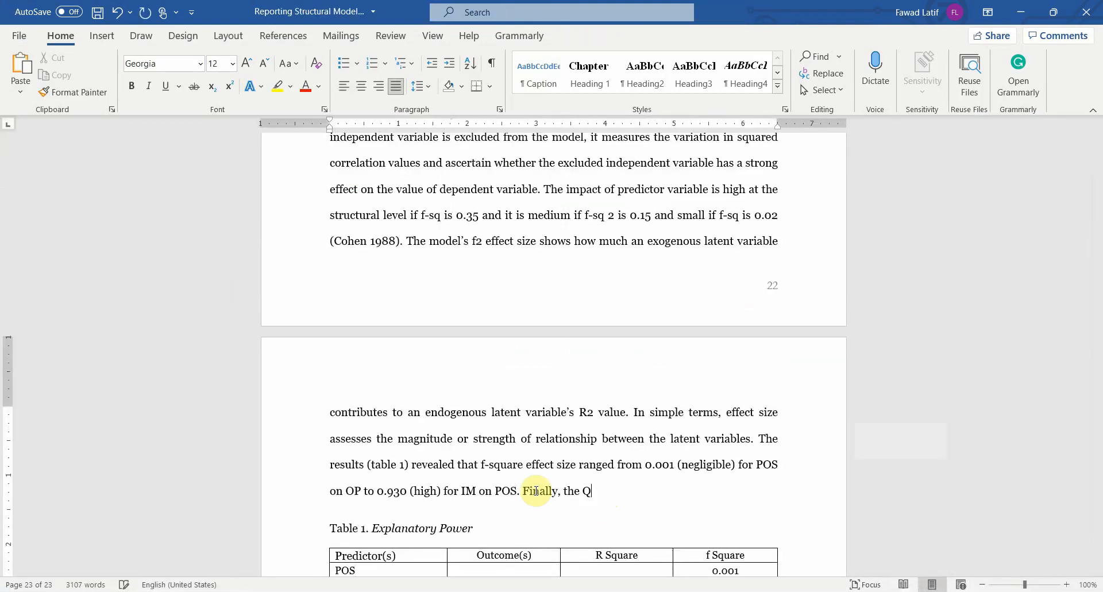
{"action": "type", "text": "2 value"}
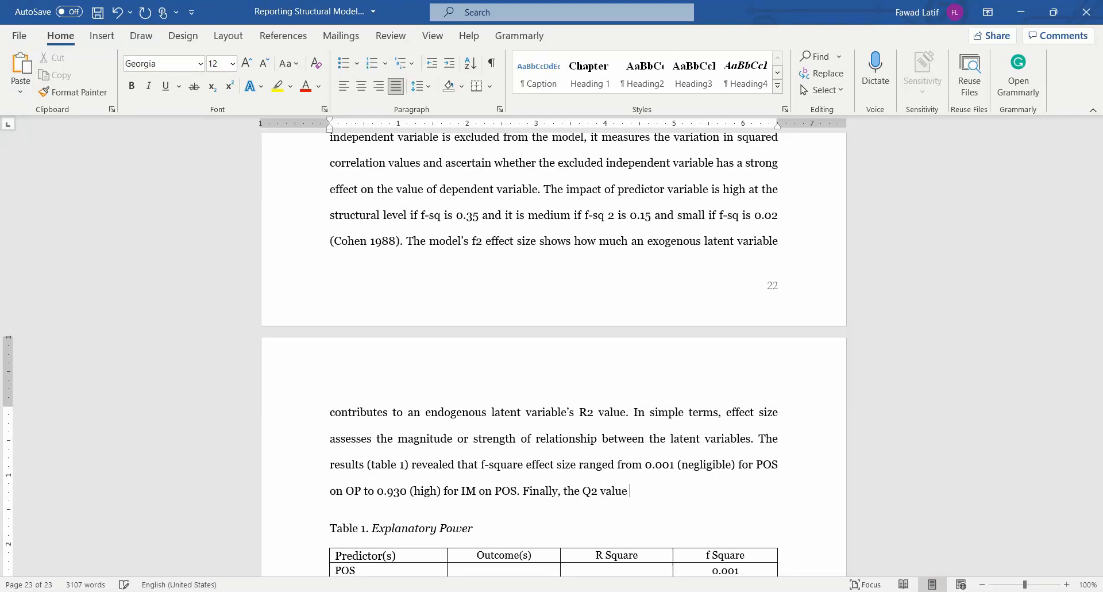
{"action": "type", "text": "s for the en"}
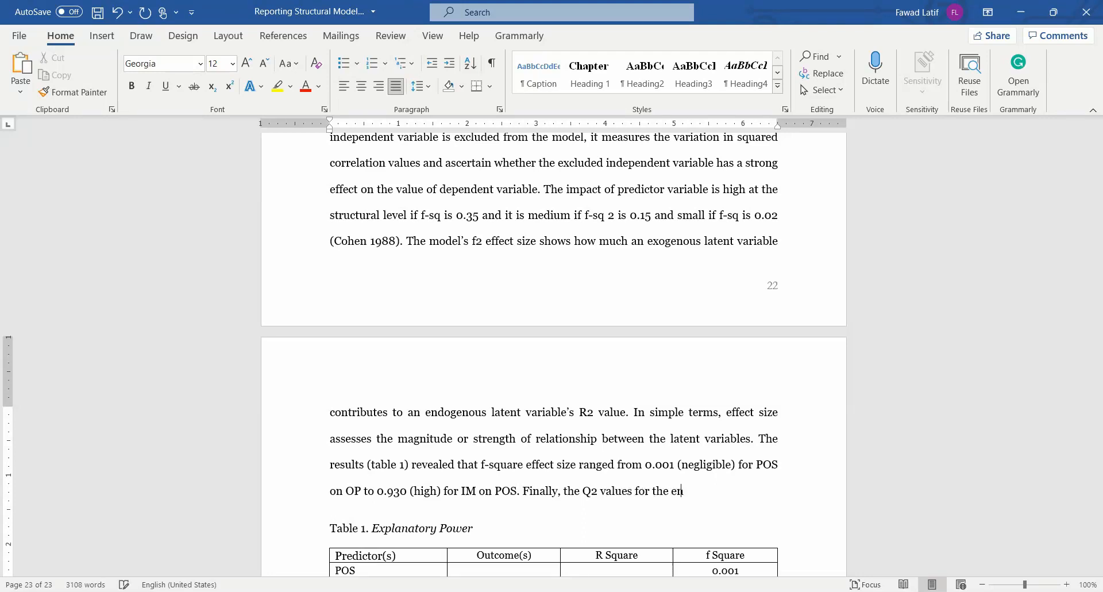
{"action": "type", "text": "dogenous"}
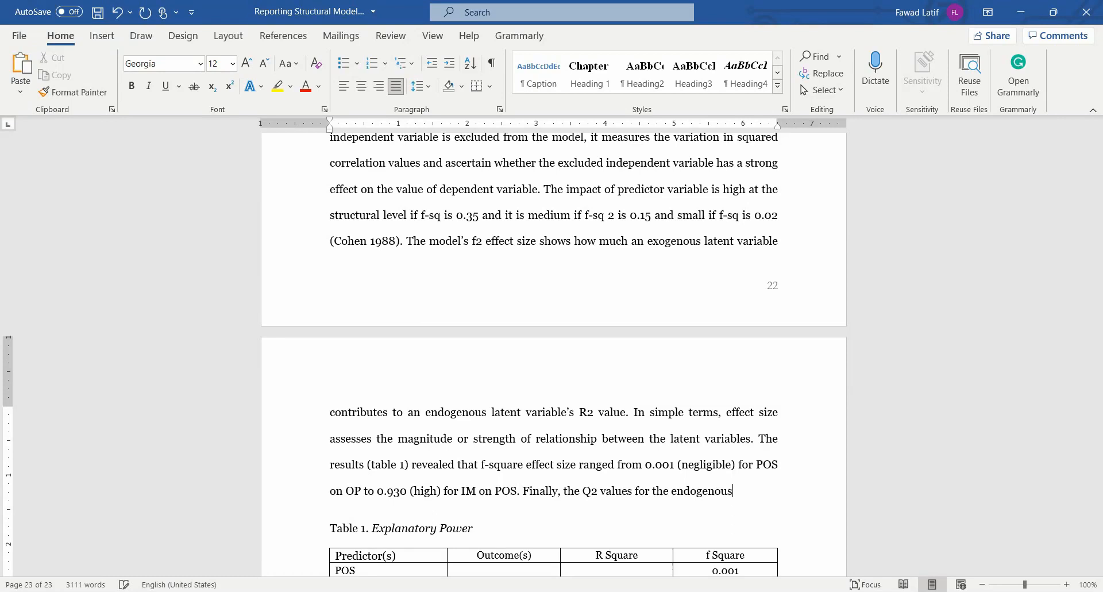
{"action": "type", "text": "countructs"}
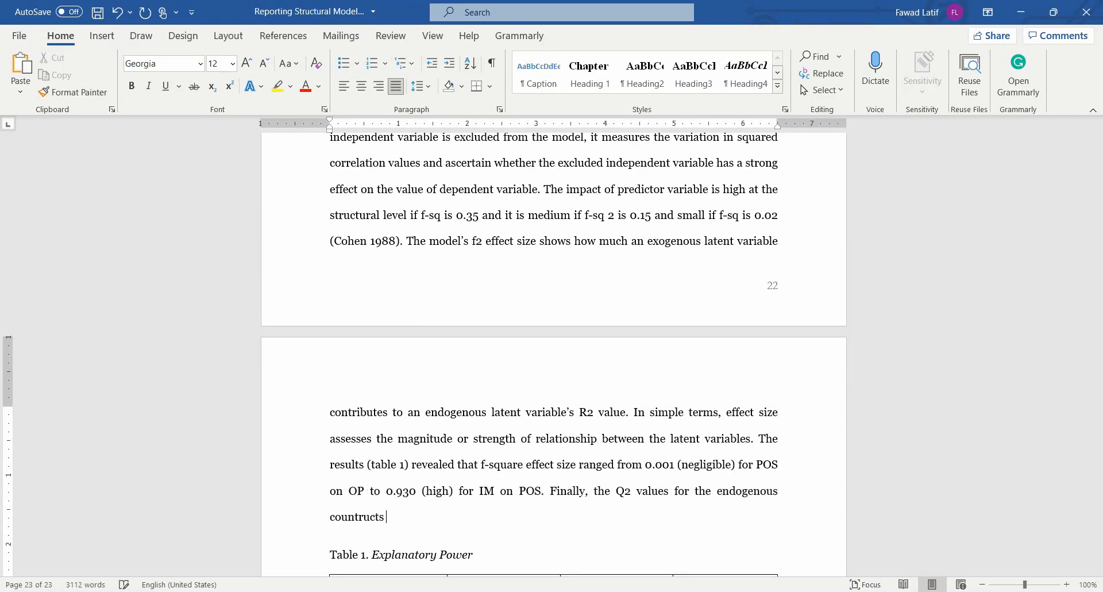
{"action": "type", "text": "was over 0"}
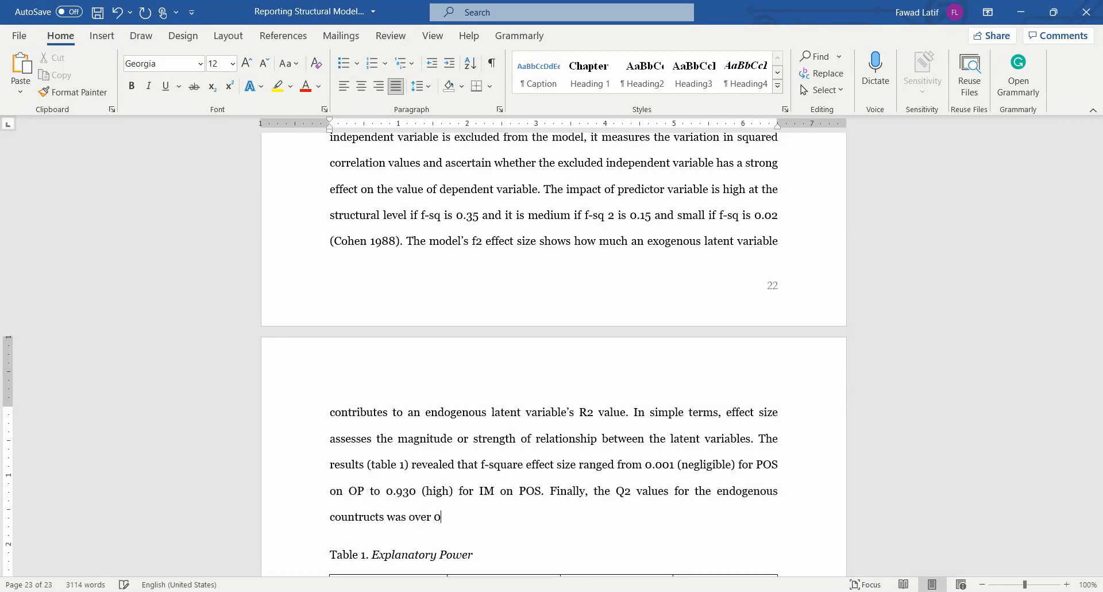
{"action": "type", "text": ", hence, predictive relevance was established."}
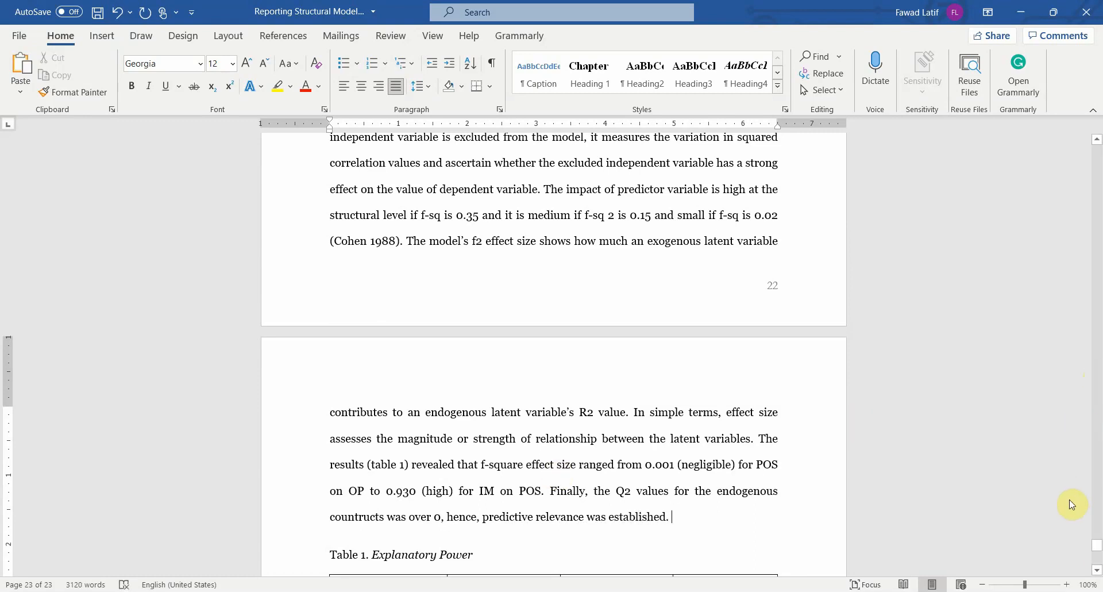
Step: Add a fifth column headed 'Q Squar' right of the f Square column in Table 1
{"action": "scroll", "scroll_direction": "down", "scroll_amount": 3}
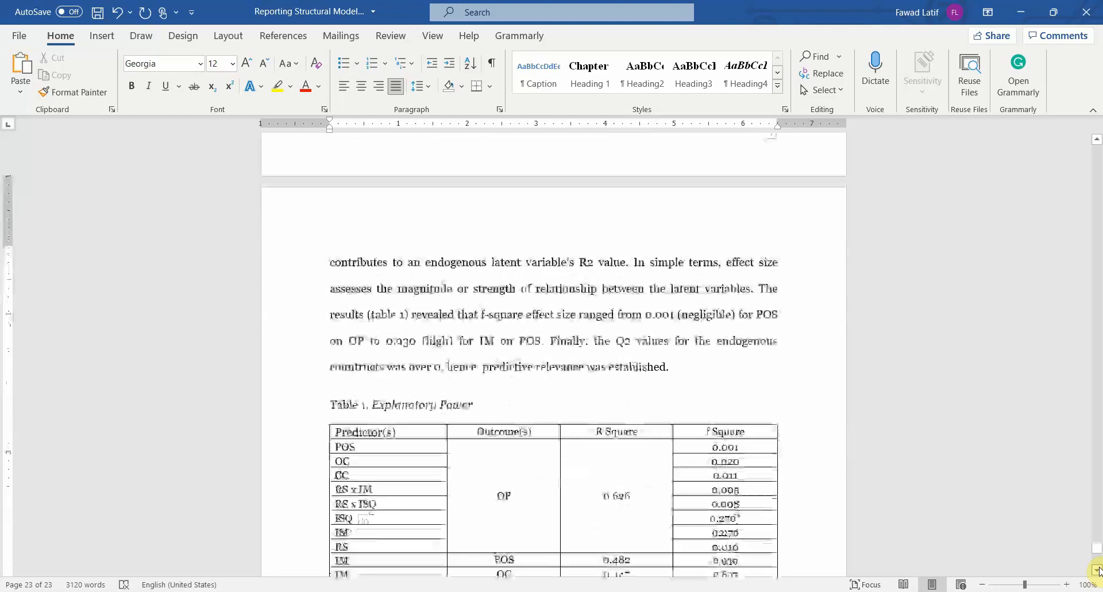
{"action": "scroll", "scroll_direction": "down", "scroll_amount": 3}
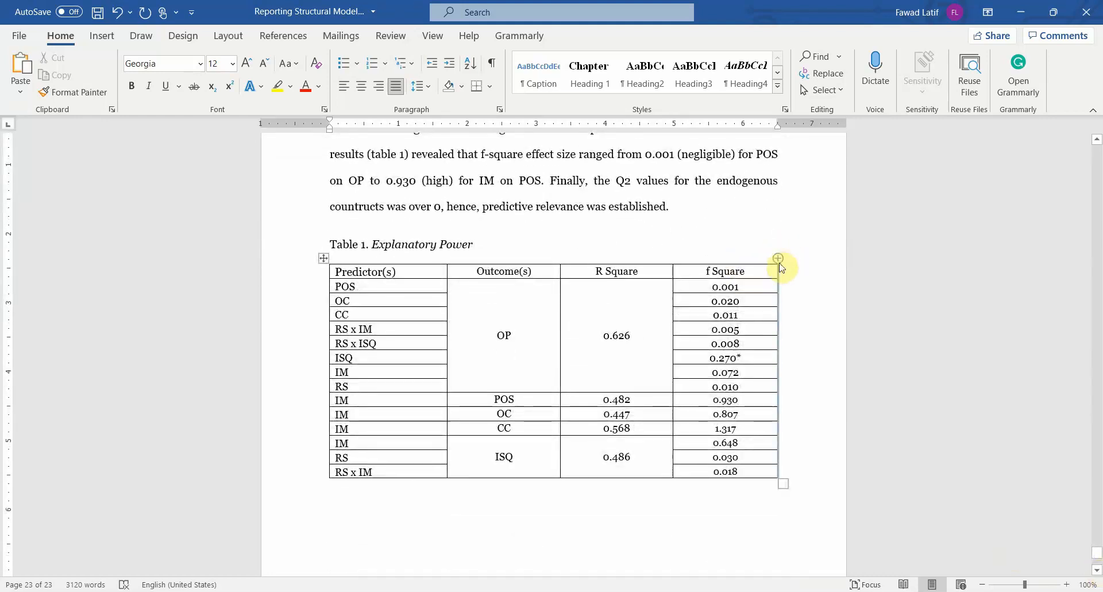
{"action": "left_click", "coordinate": [777, 258]}
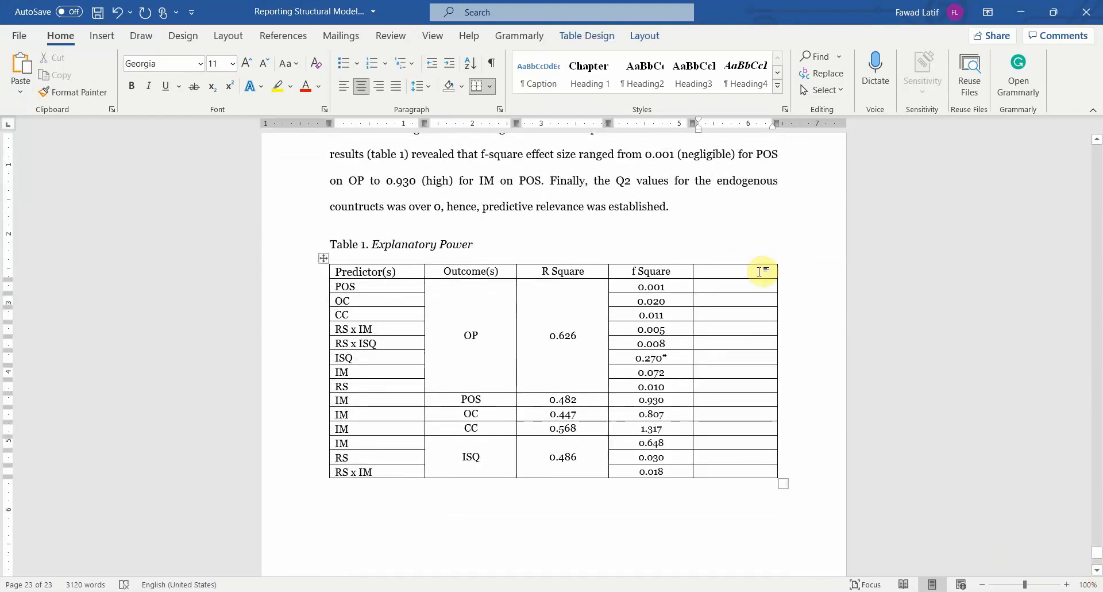
{"action": "type", "text": "Q Squar"}
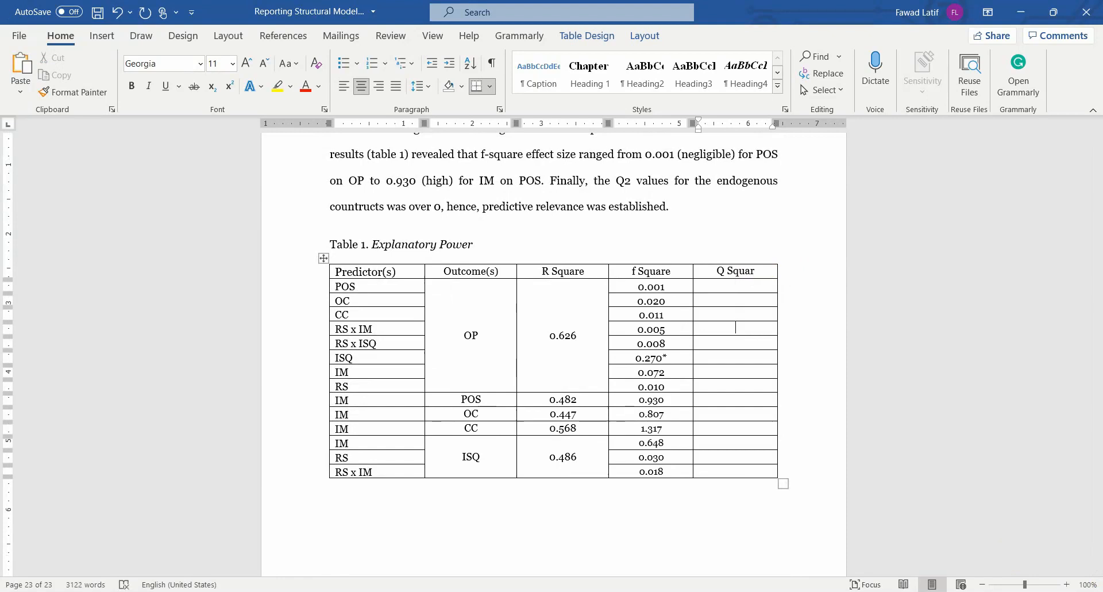
{"action": "left_click", "coordinate": [735, 314]}
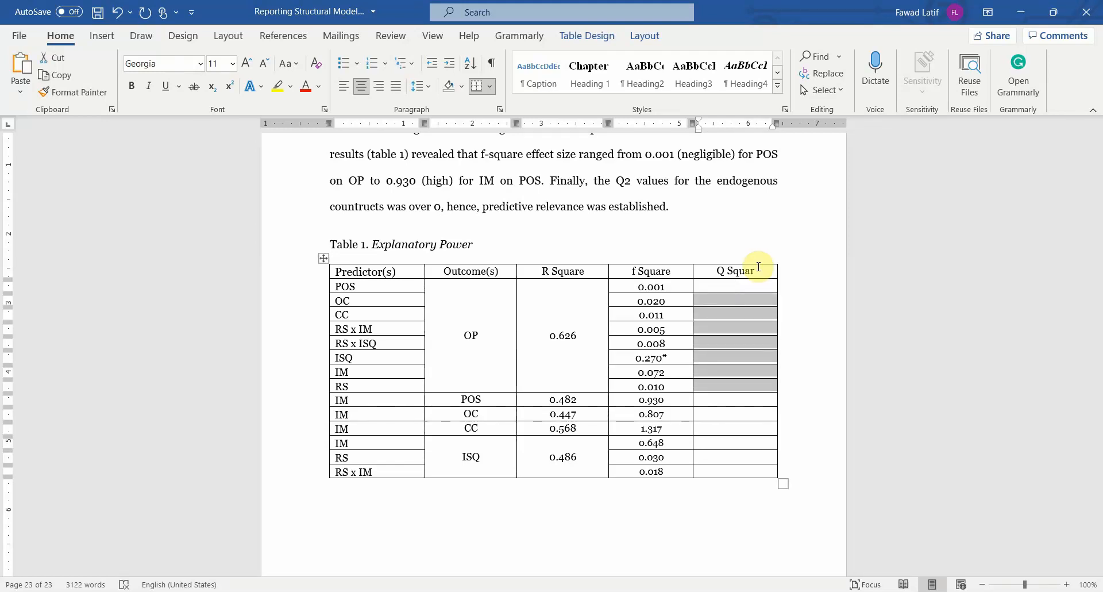
{"action": "left_click", "coordinate": [706, 313]}
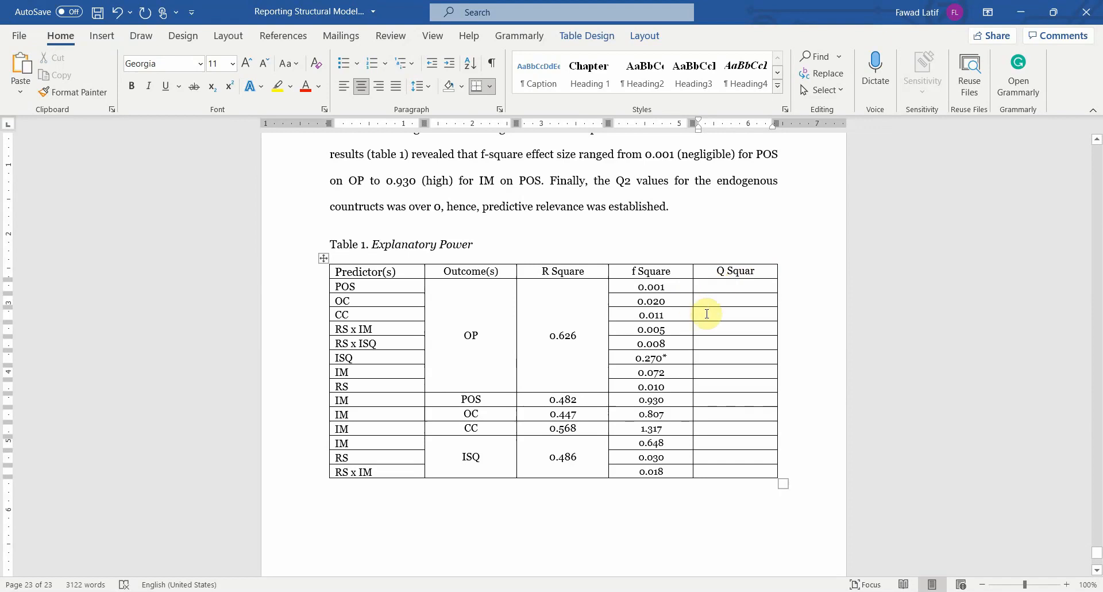
Step: Merge the Q Squar cells beside the OP rows into one cell holding 0.561
{"action": "left_click", "coordinate": [643, 35]}
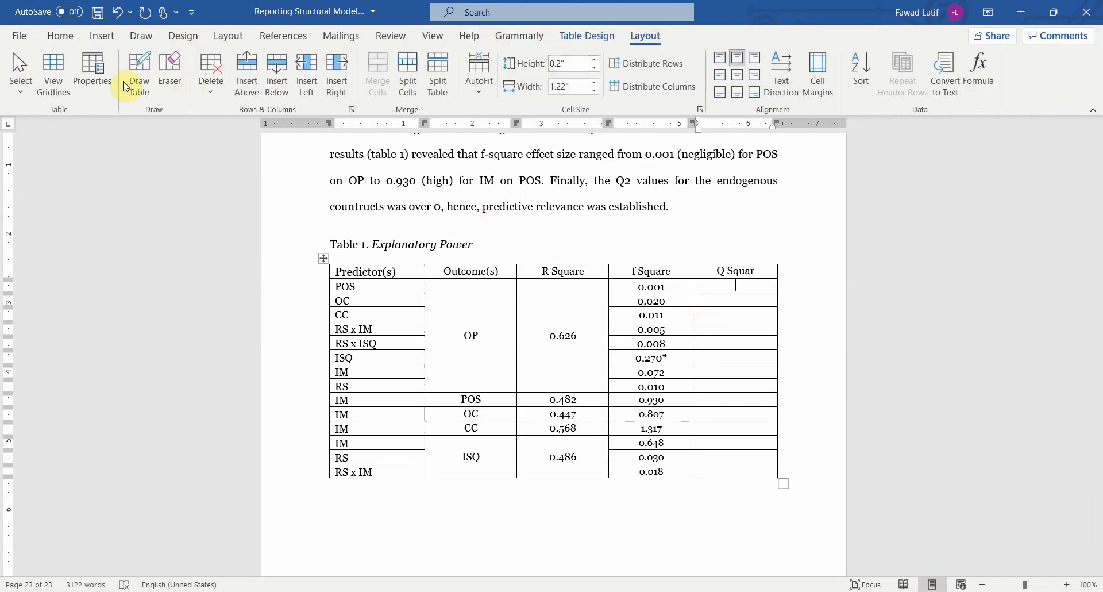
{"action": "left_click", "coordinate": [169, 72]}
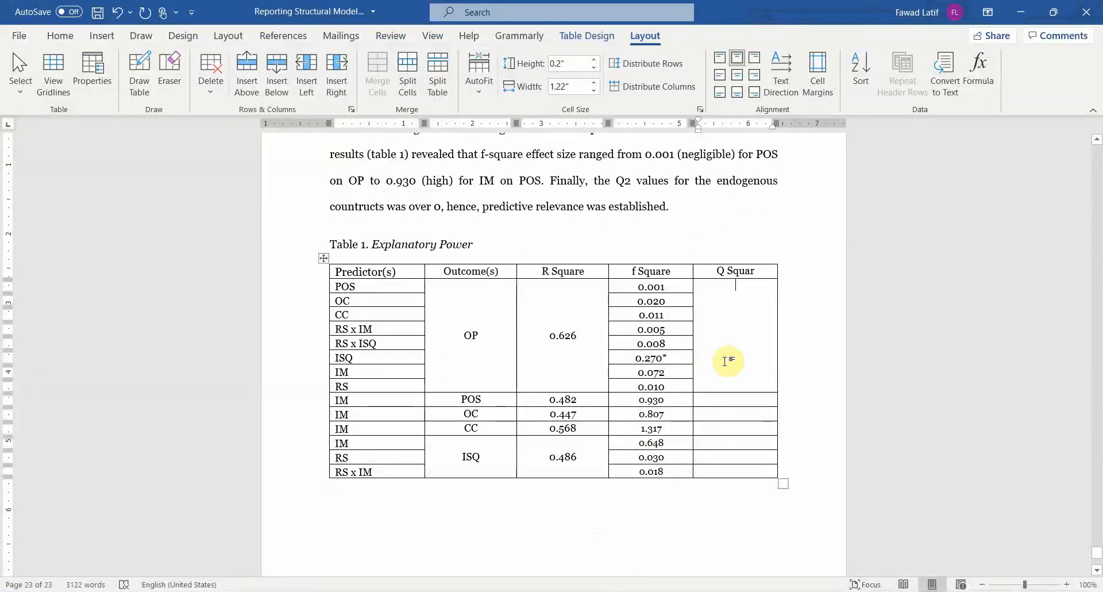
{"action": "type", "text": "0.561"}
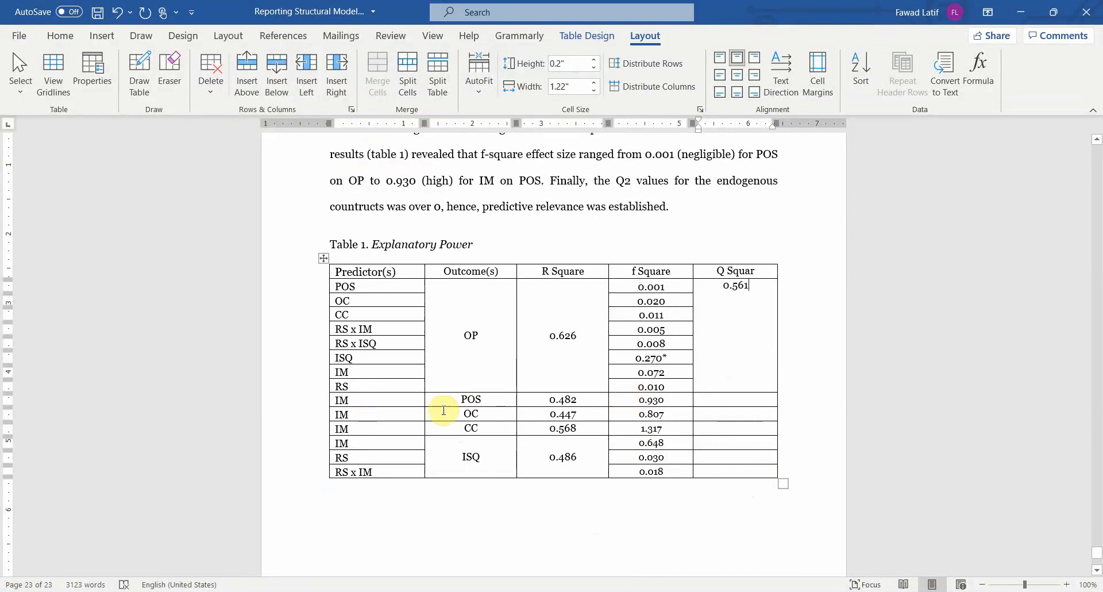
{"action": "mouse_move", "coordinate": [566, 578]}
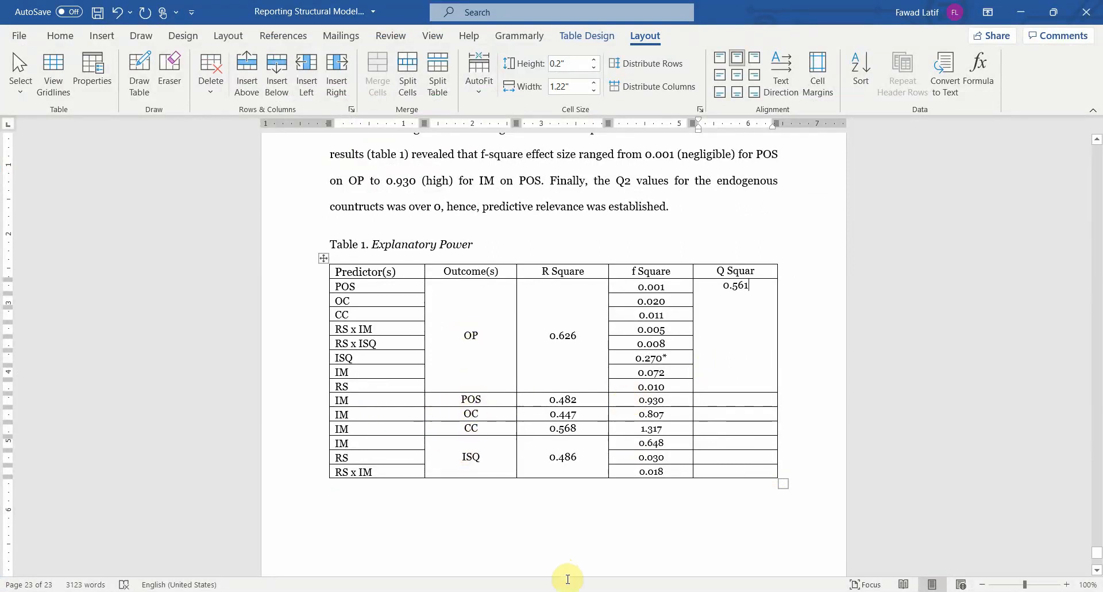